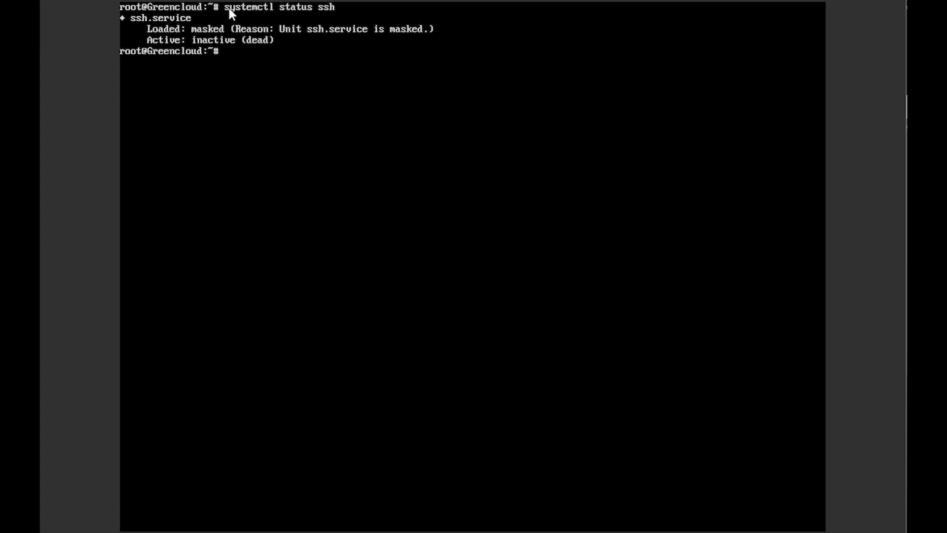
type("apt install openssh-server")
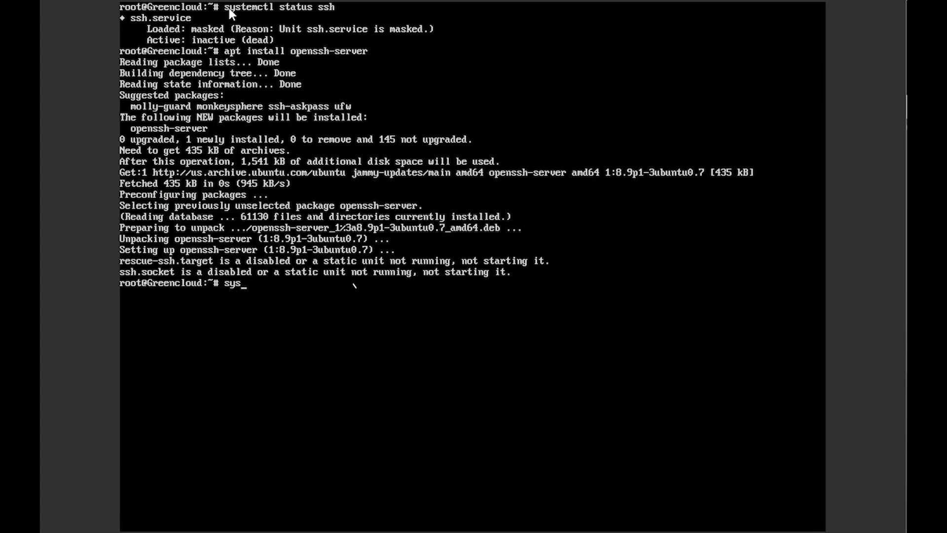
type("systemctl status ssh")
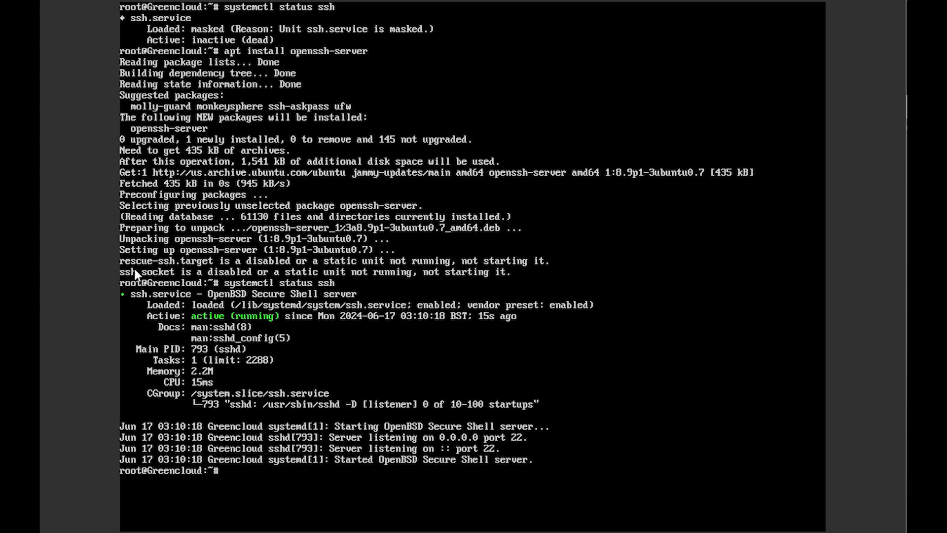
mouse_move(224, 373)
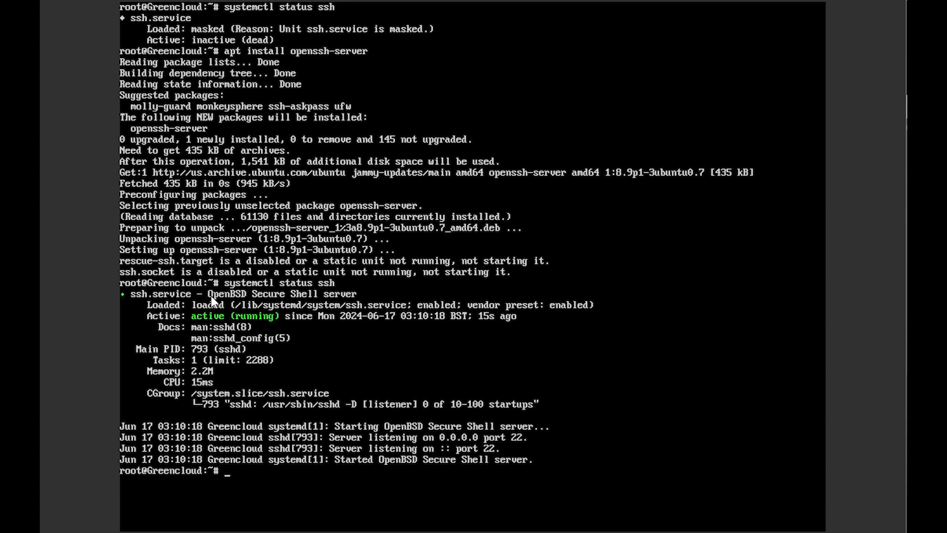
mouse_move(333, 262)
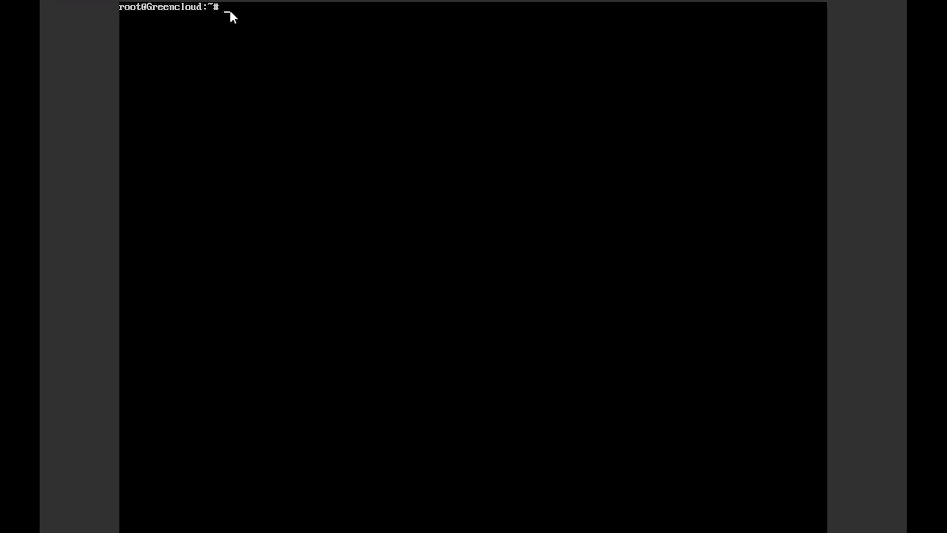
type("systemctl status ssh")
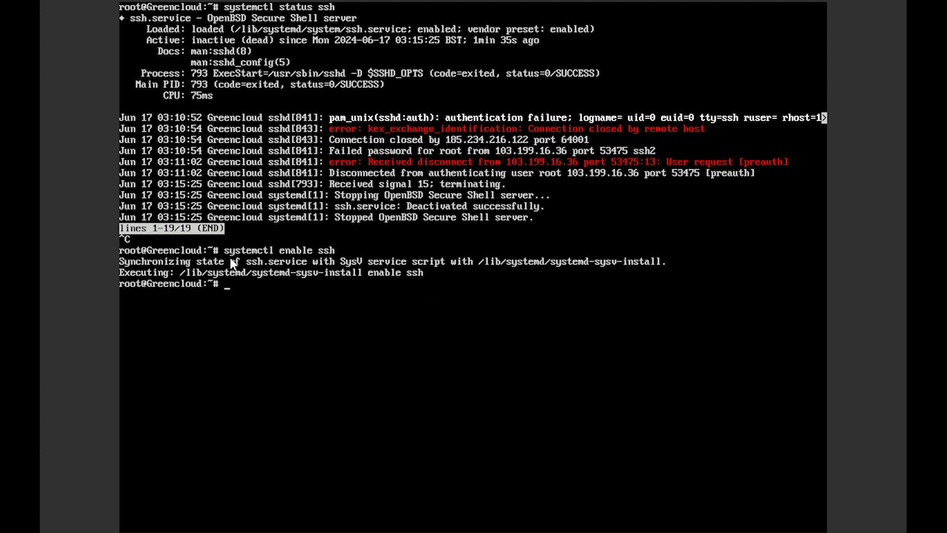
type("systemctl start ssh")
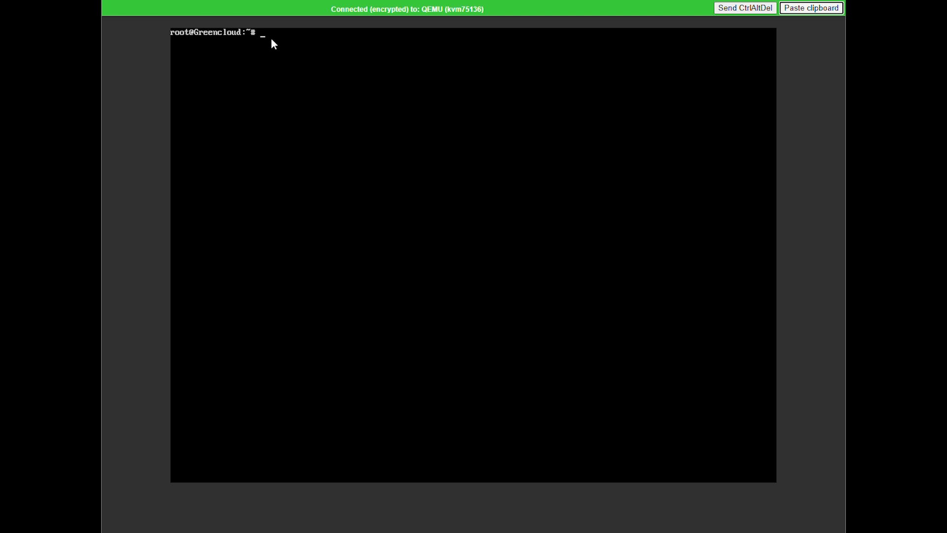
type("netstat -plntu | grep ssh")
type("ufw status")
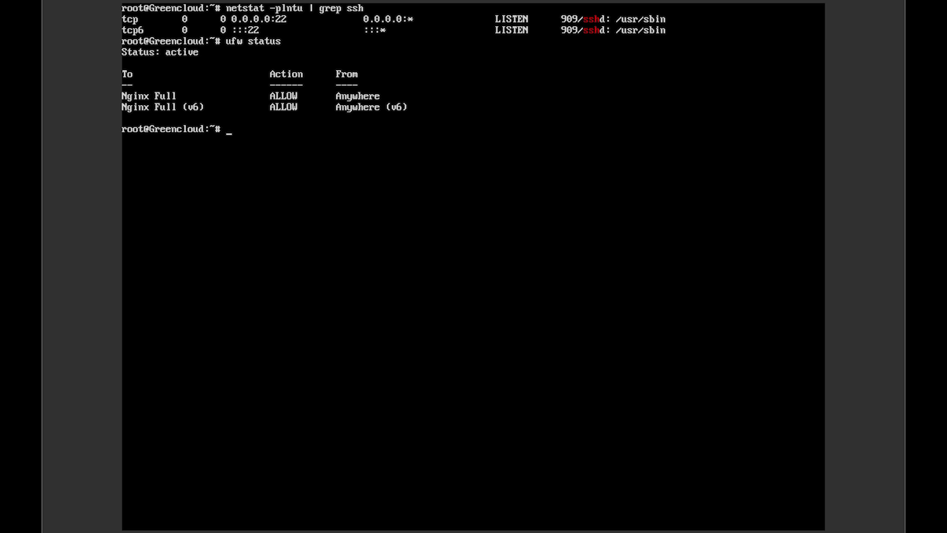
mouse_move(287, 143)
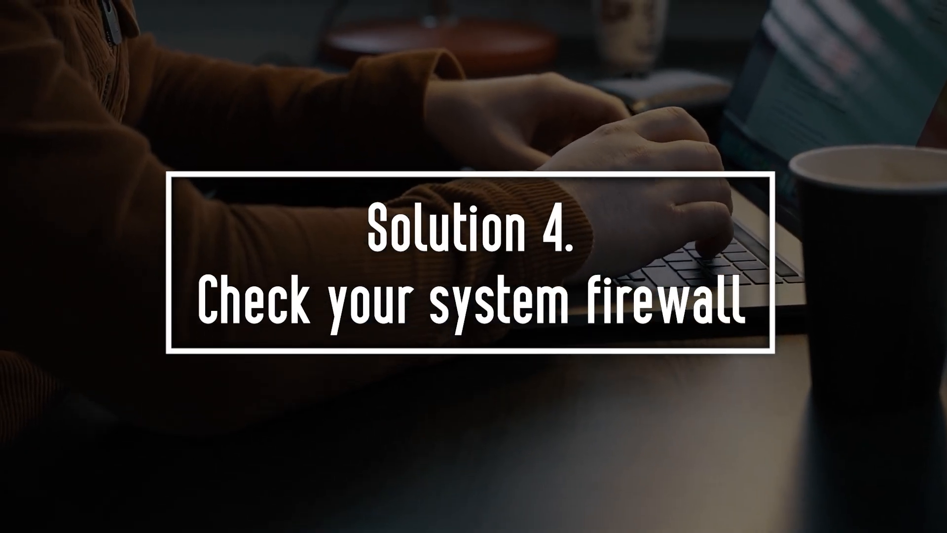
type("ufw disable")
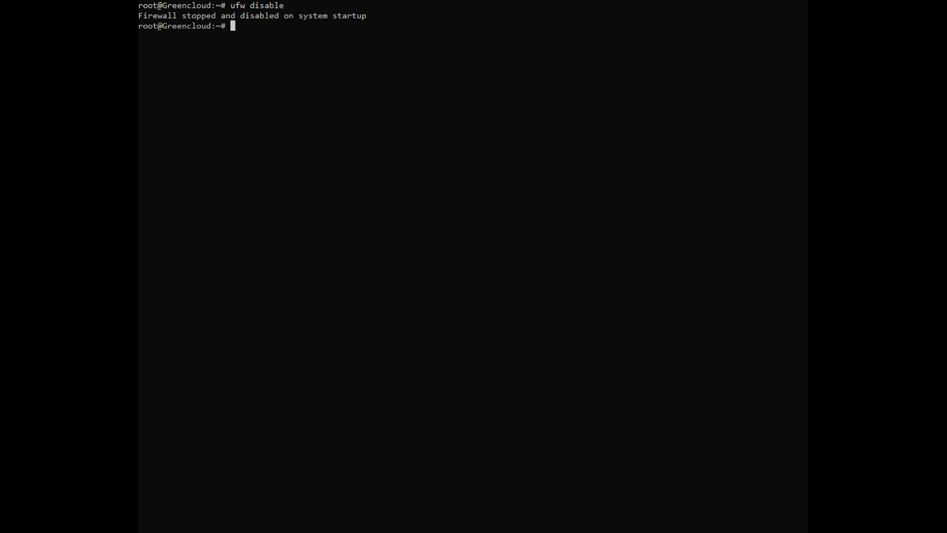